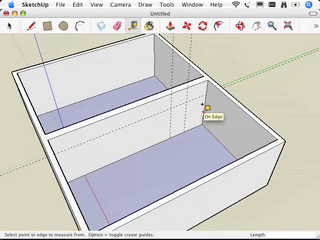
pyautogui.moveTo(190, 132)
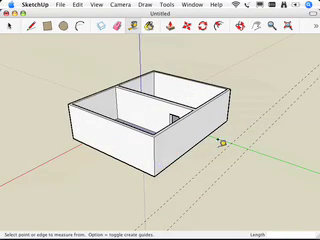
pyautogui.moveTo(104, 168)
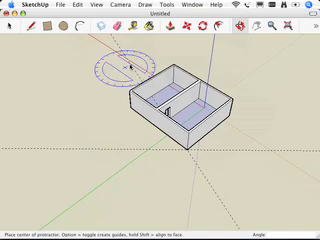
# Open the Tools menu to reach the Protractor for angled guides
pyautogui.click(166, 4)
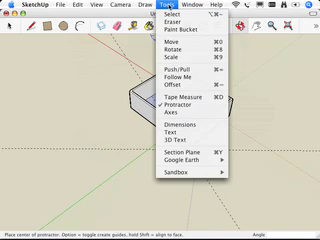